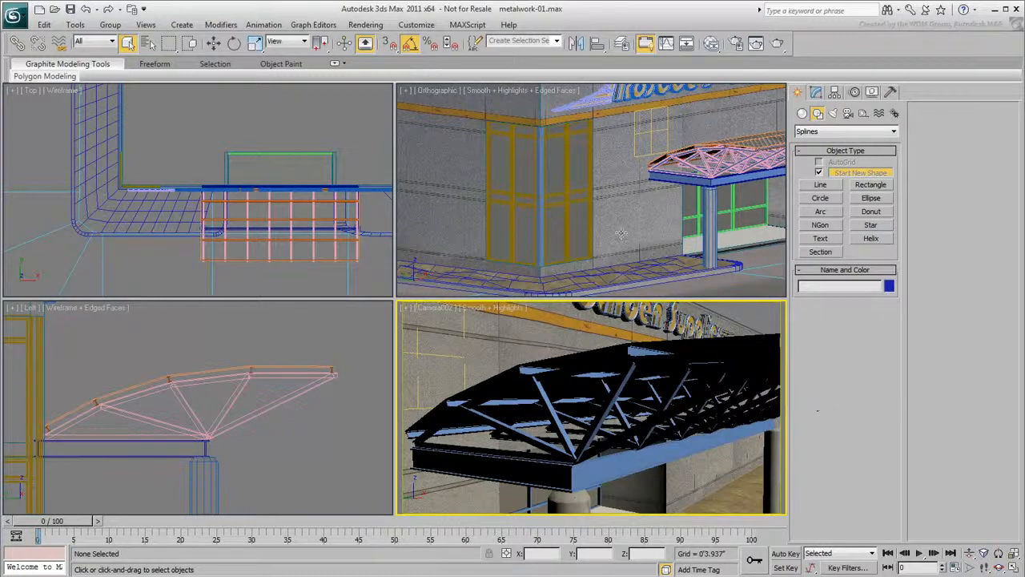
# Select and hide the old Curtain_Wall group, then maximize the corner viewport.
pyautogui.click(536, 192)
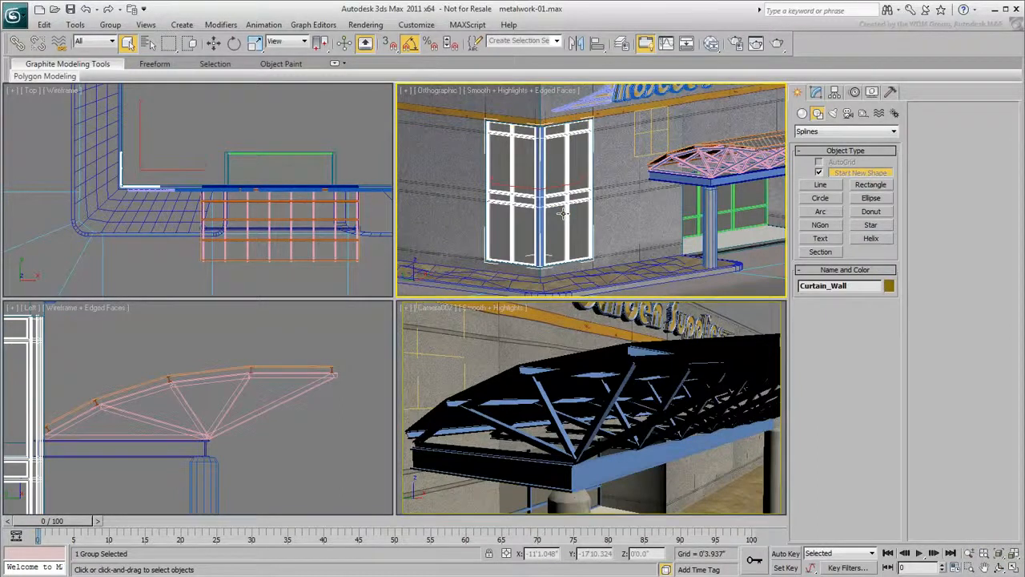
pyautogui.click(561, 212)
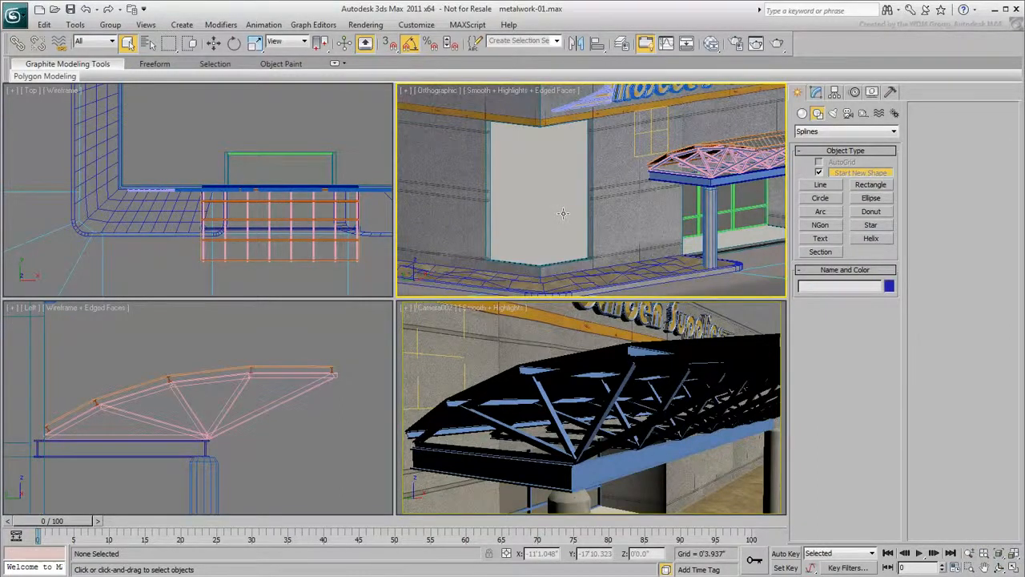
pyautogui.press('alt+w')
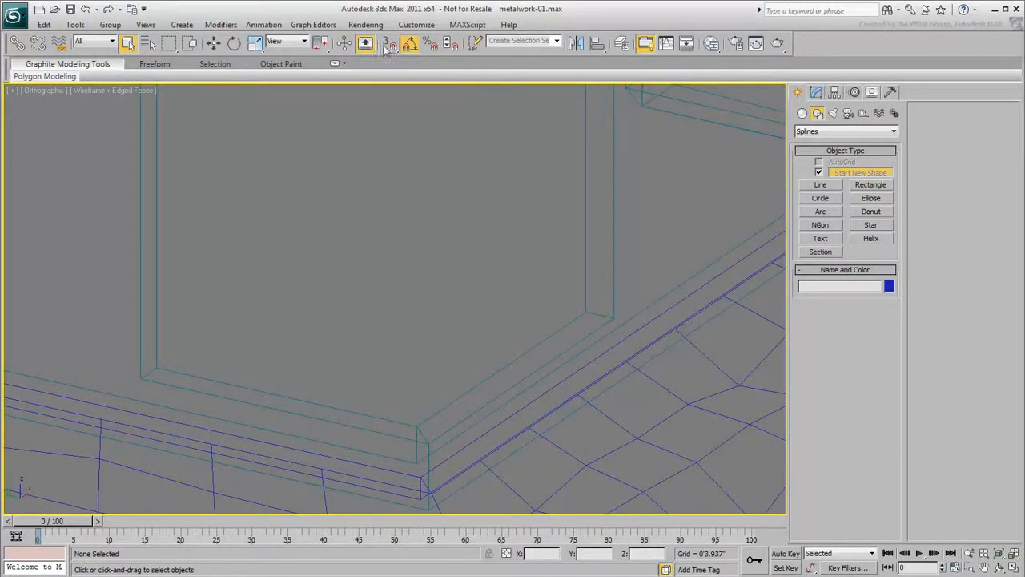
# Enable Midpoint snap and draw a Line spline along the base of the building corner.
pyautogui.click(384, 43)
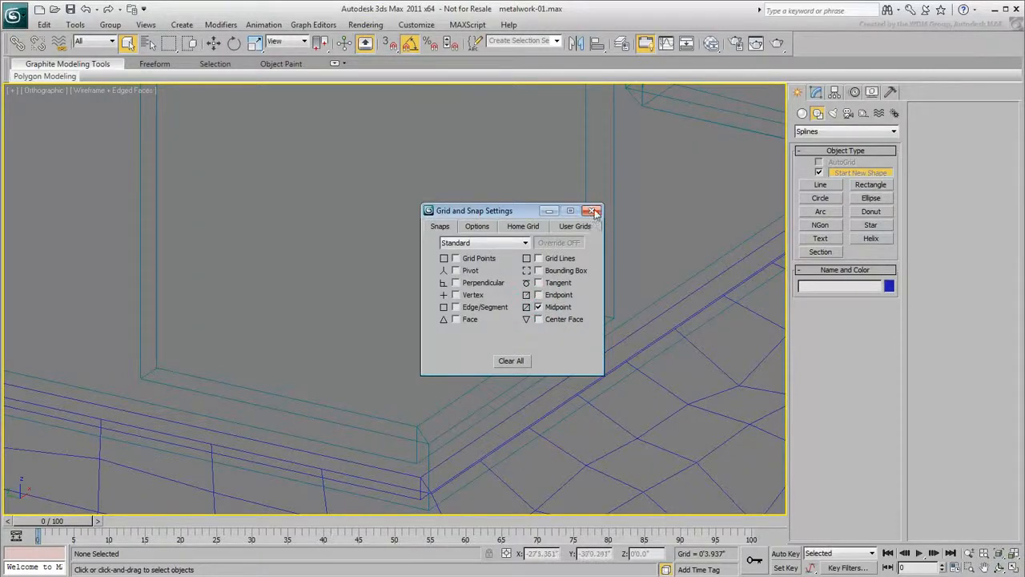
pyautogui.click(593, 212)
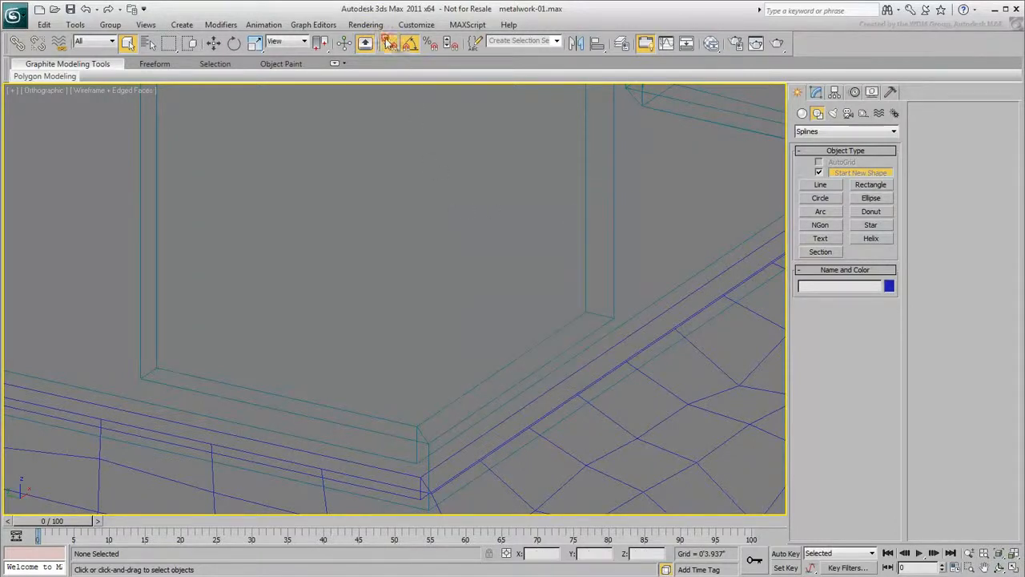
pyautogui.click(820, 184)
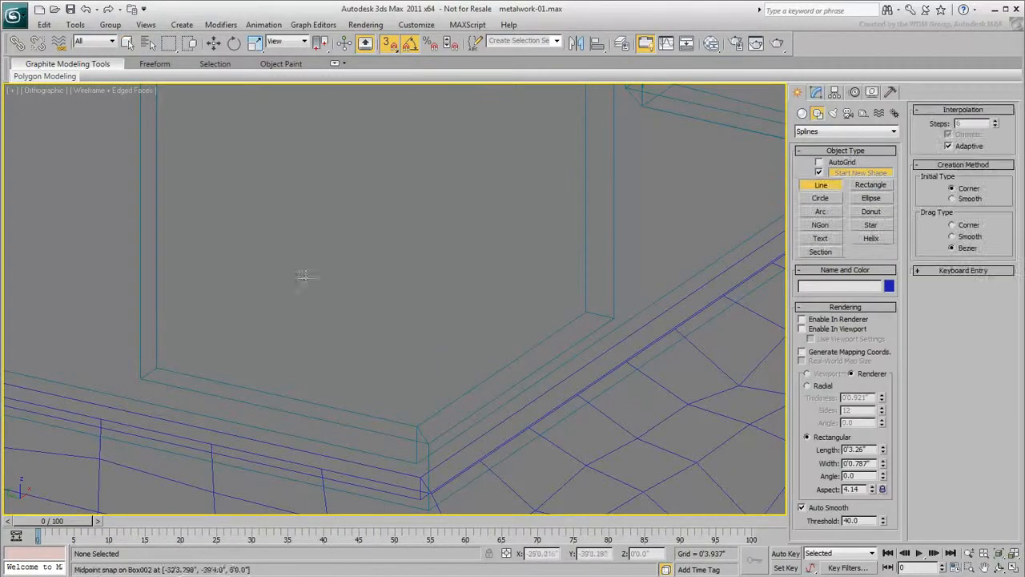
pyautogui.moveTo(148, 375); pyautogui.dragTo(423, 433)
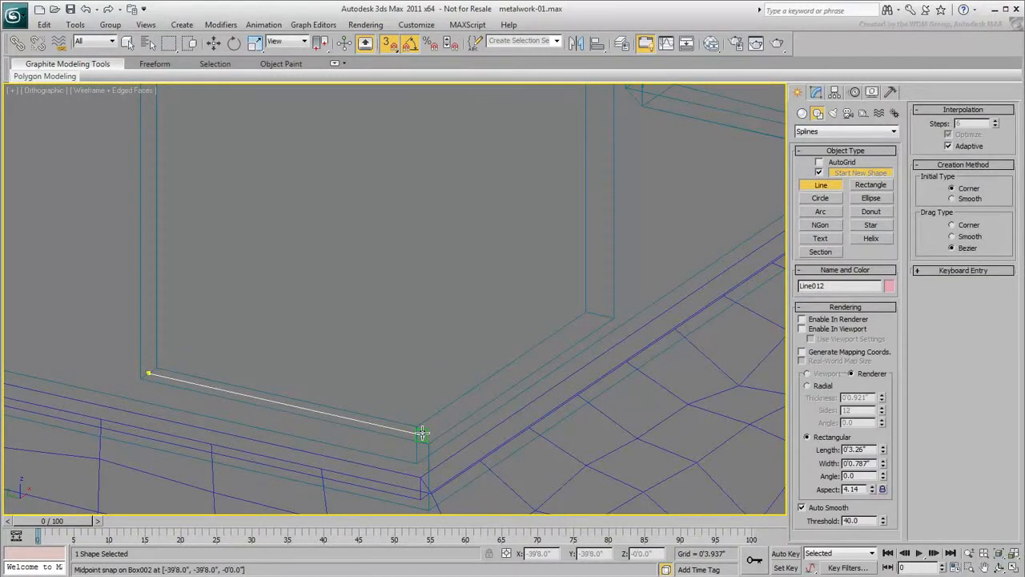
pyautogui.click(423, 433)
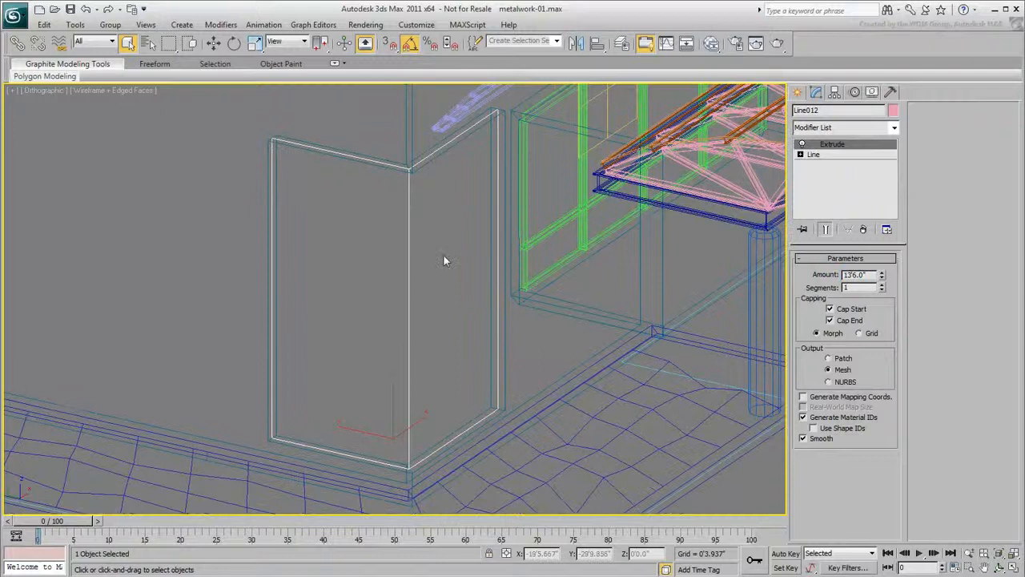
# Show the extruded 176" corner panel with shaded faces and visible edges.
pyautogui.press('f3')
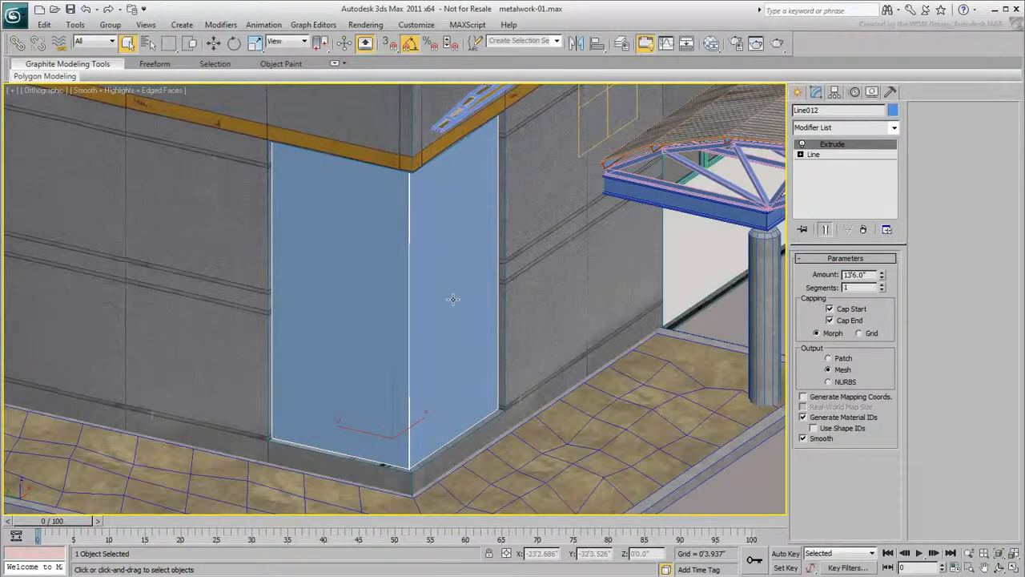
pyautogui.press('F4')
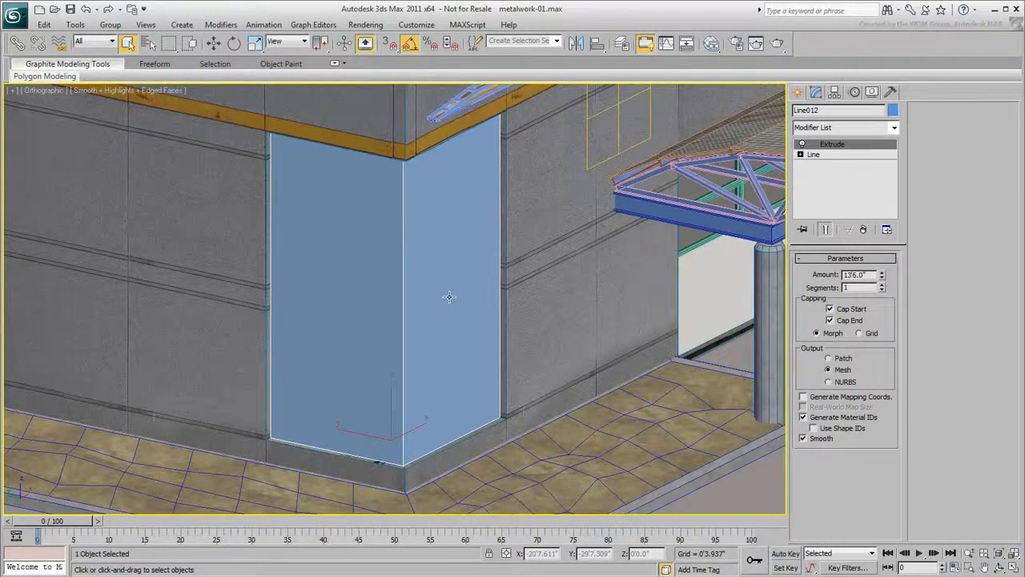
# Convert the panel to Editable Poly and add edge loops with SwiftLoop to form panes.
pyautogui.rightClick(449, 297)
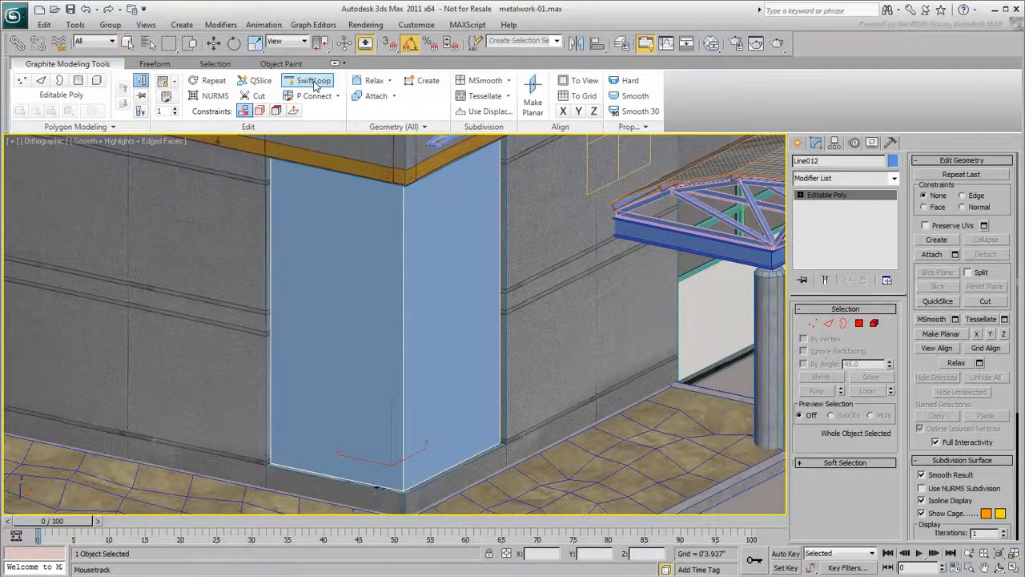
pyautogui.click(314, 80)
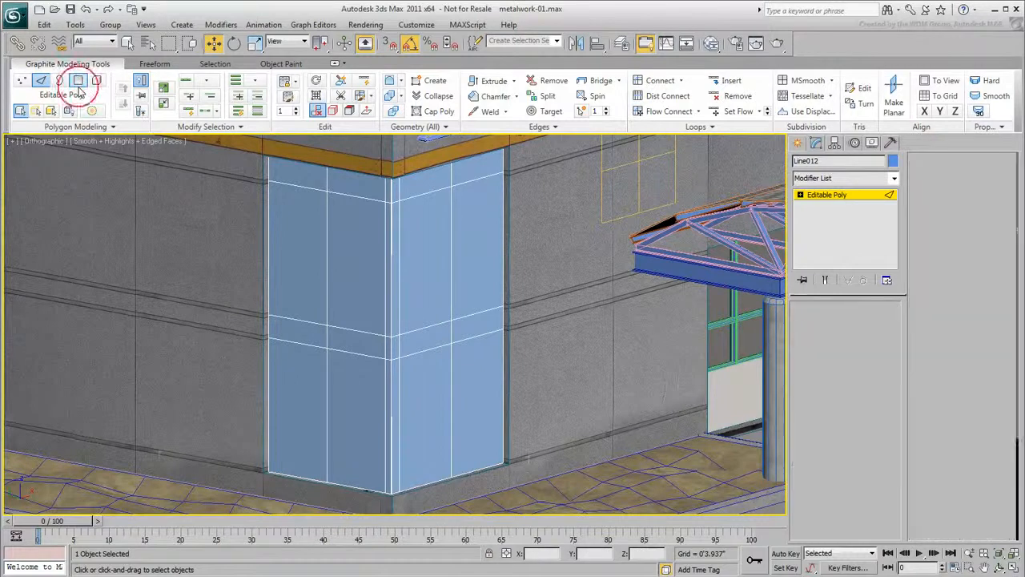
# Inset all pane polygons By Polygon, adjusting the amount for thin mullion borders.
pyautogui.click(77, 80)
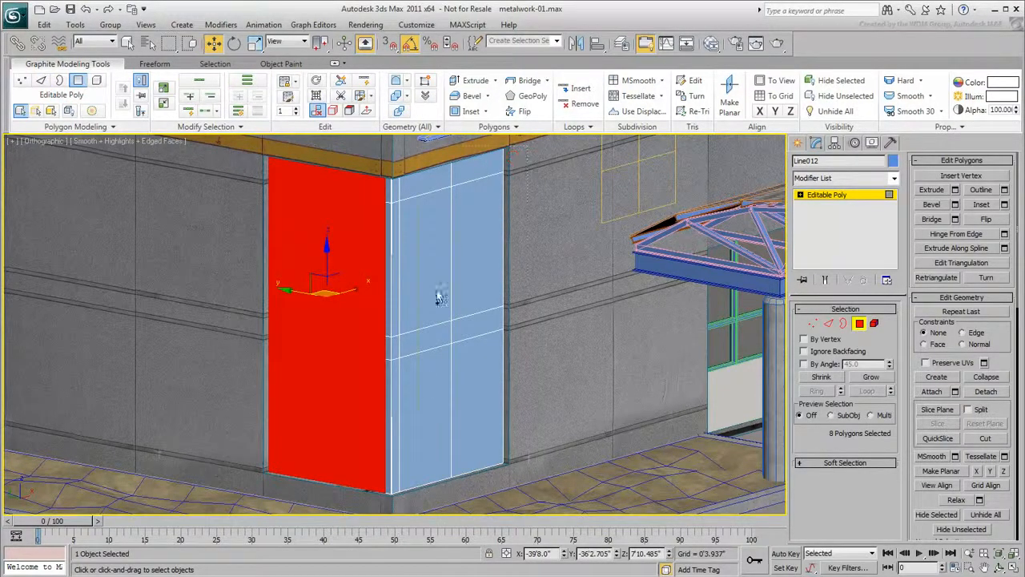
pyautogui.click(465, 296)
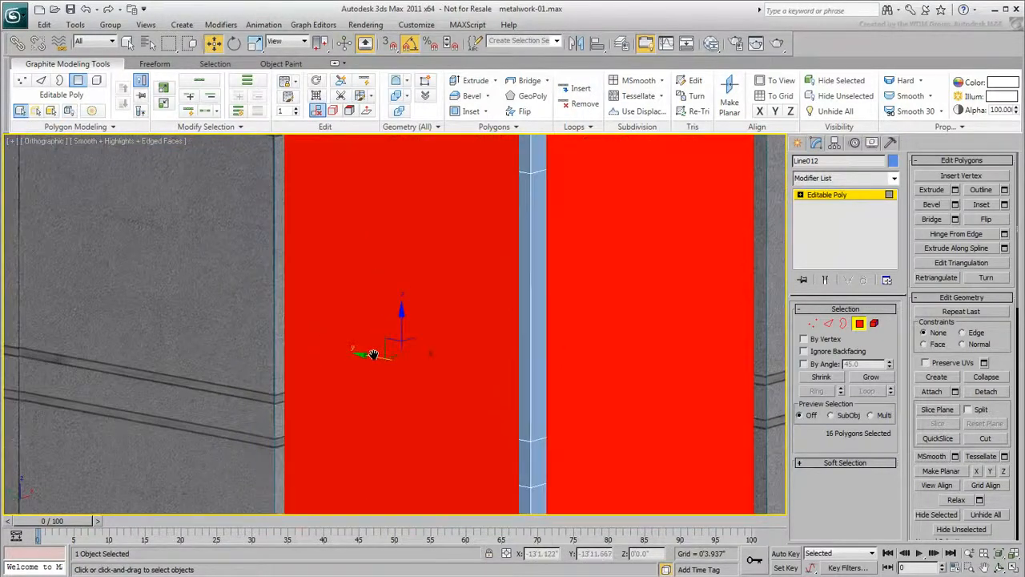
pyautogui.click(472, 110)
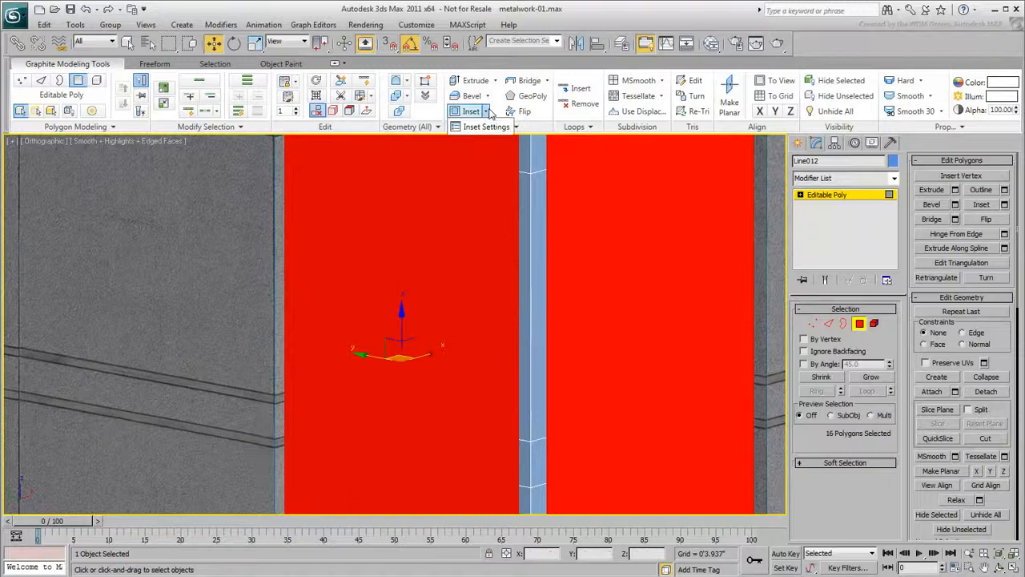
pyautogui.click(471, 110)
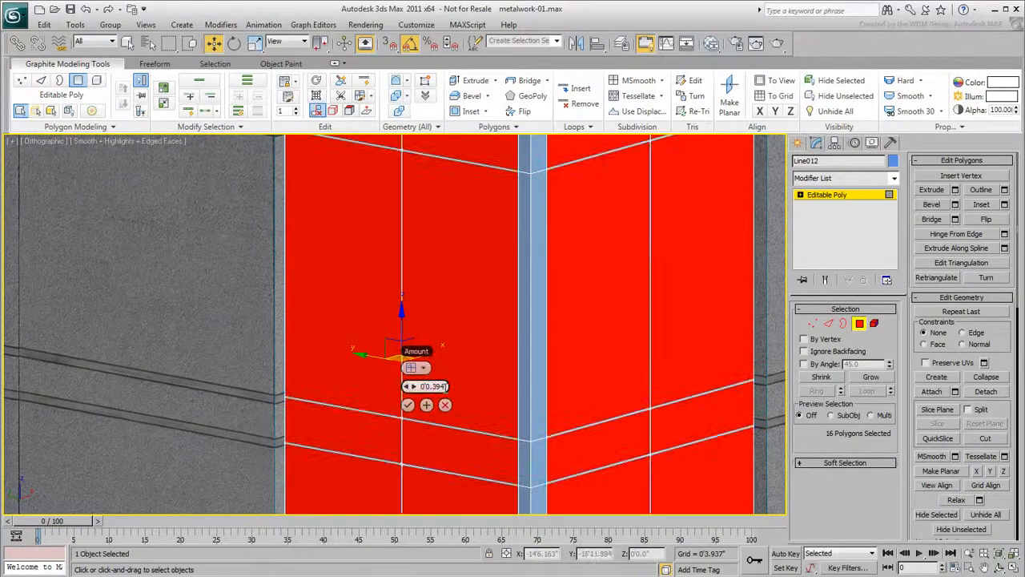
pyautogui.moveTo(433, 386); pyautogui.dragTo(430, 393)
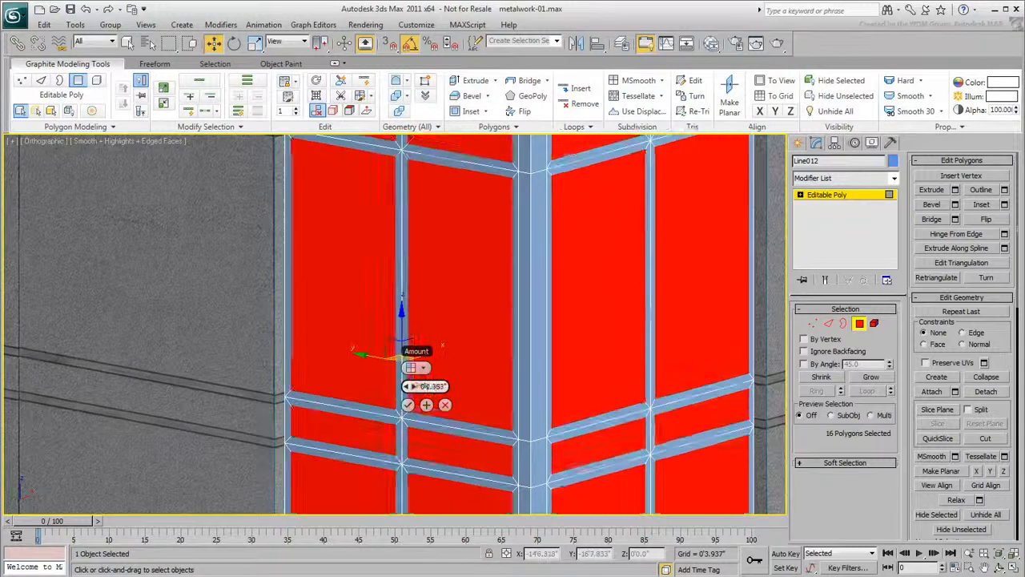
pyautogui.moveTo(432, 386); pyautogui.dragTo(436, 376)
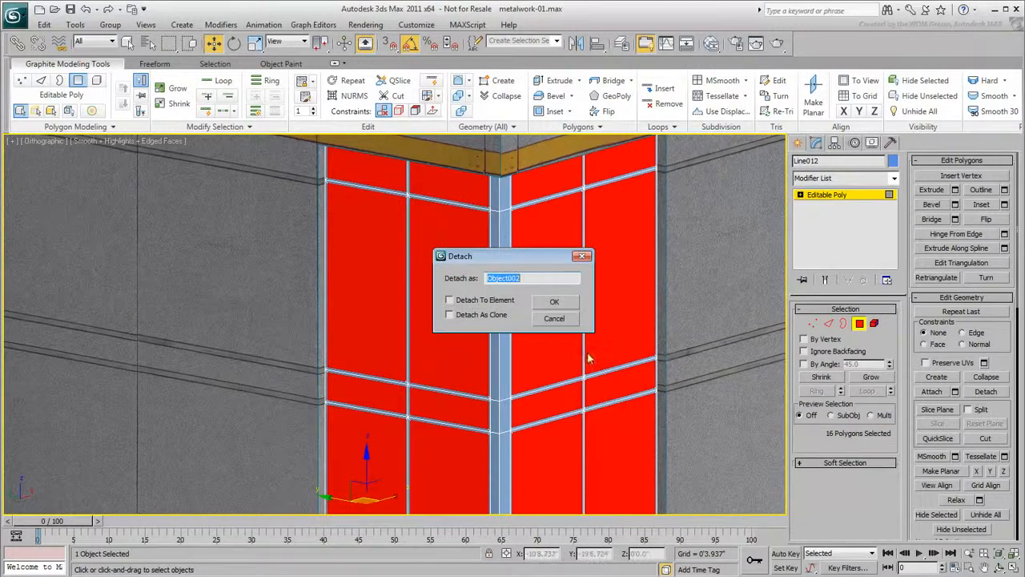
# Detach the inset panes as a new object named Glazing.
pyautogui.write('Glazin')
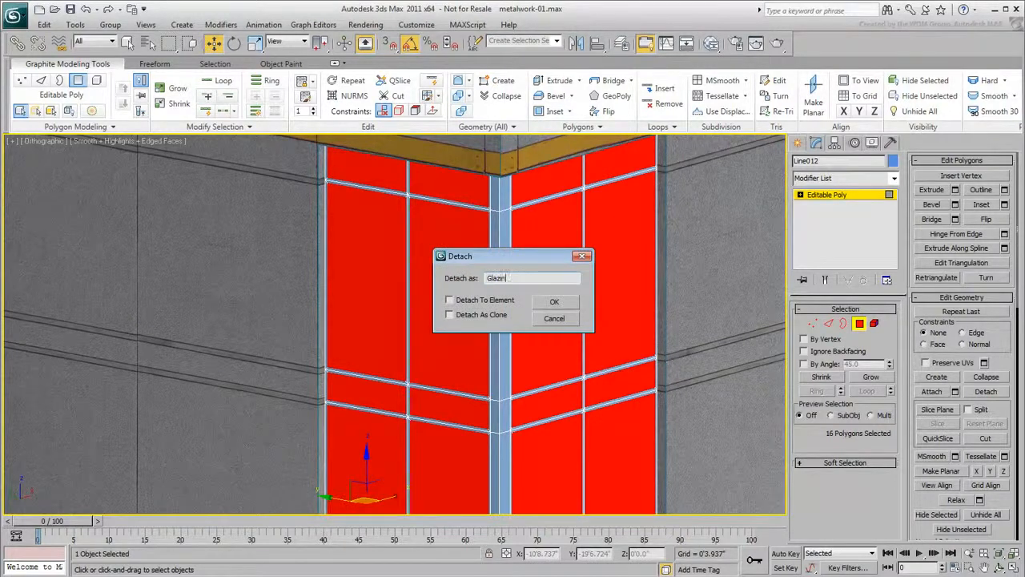
pyautogui.click(554, 301)
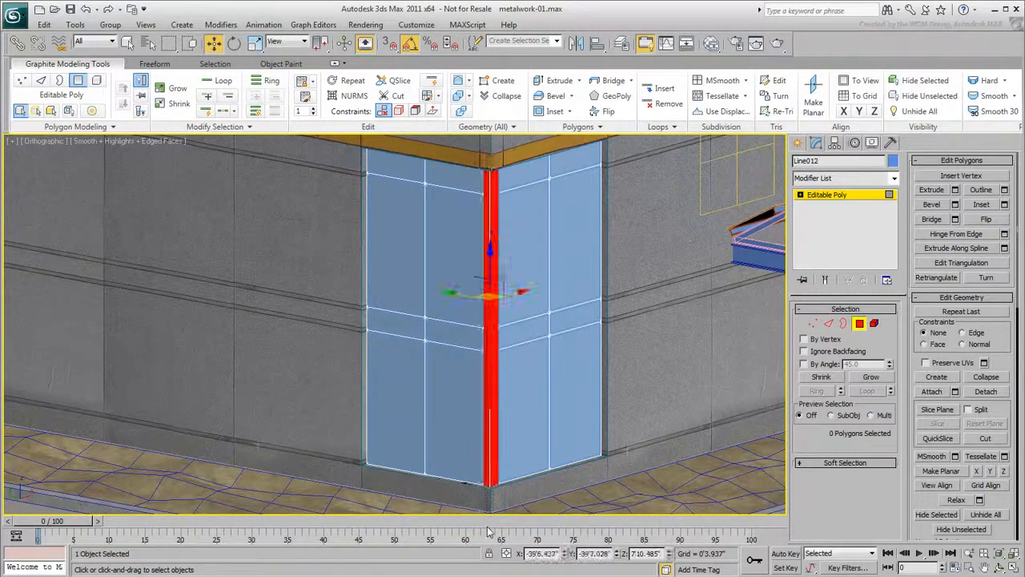
# Detach the narrow corner strip polygons as the Corner-Column object.
pyautogui.click(987, 391)
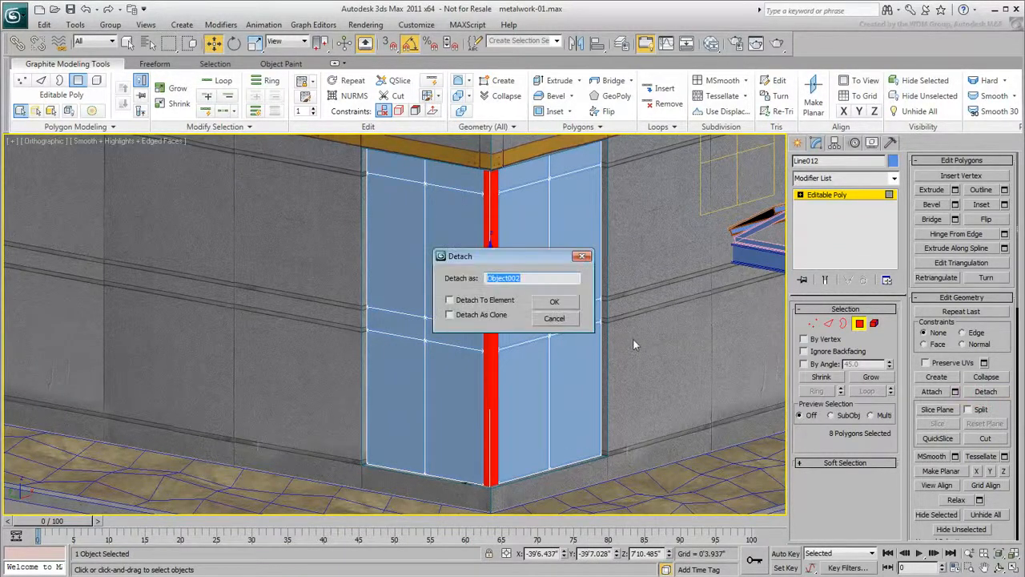
pyautogui.write('Corner-Column')
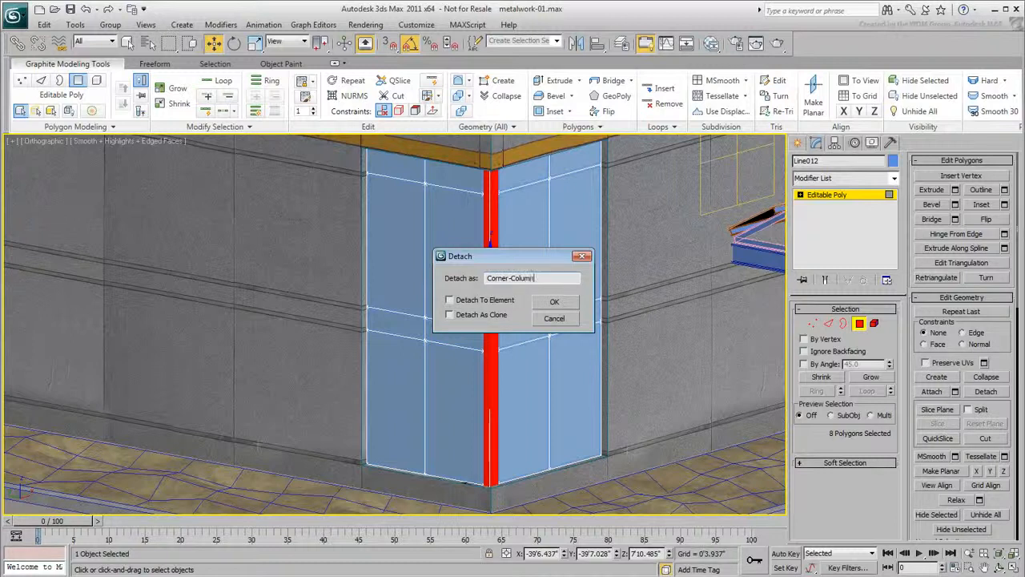
pyautogui.click(555, 302)
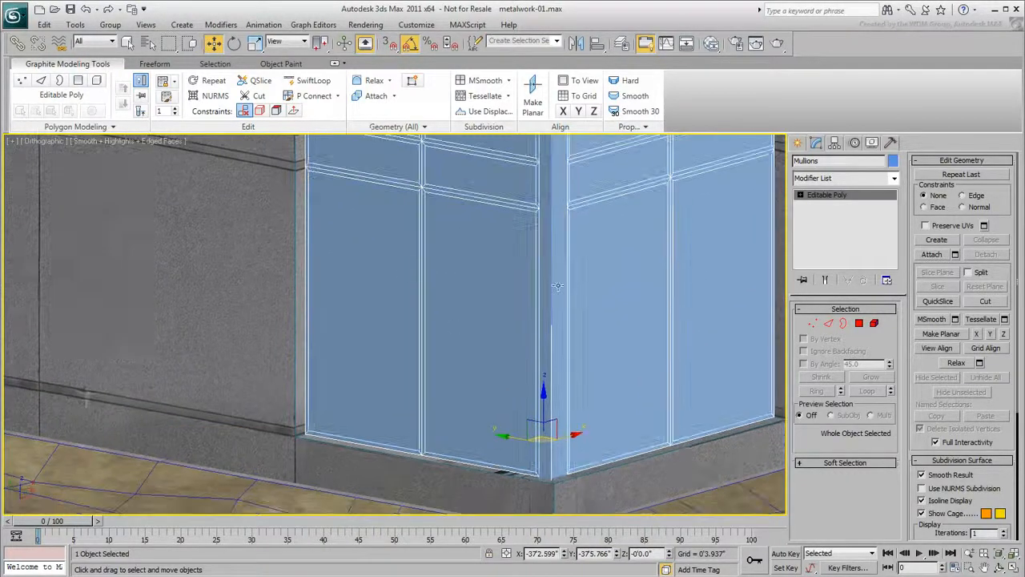
# Add a Shell modifier to the Mullions object from the modifier list.
pyautogui.click(845, 178)
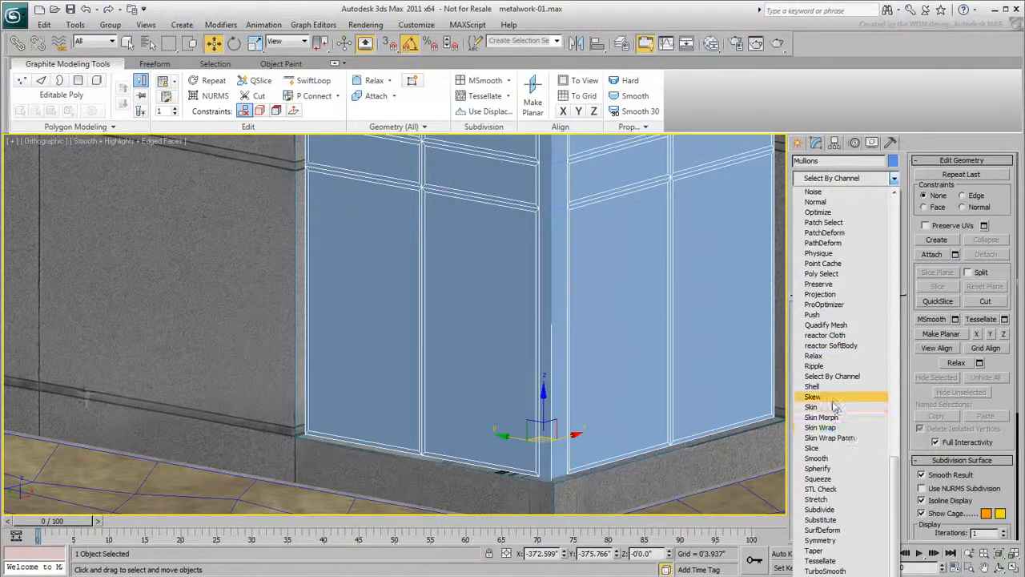
pyautogui.click(812, 386)
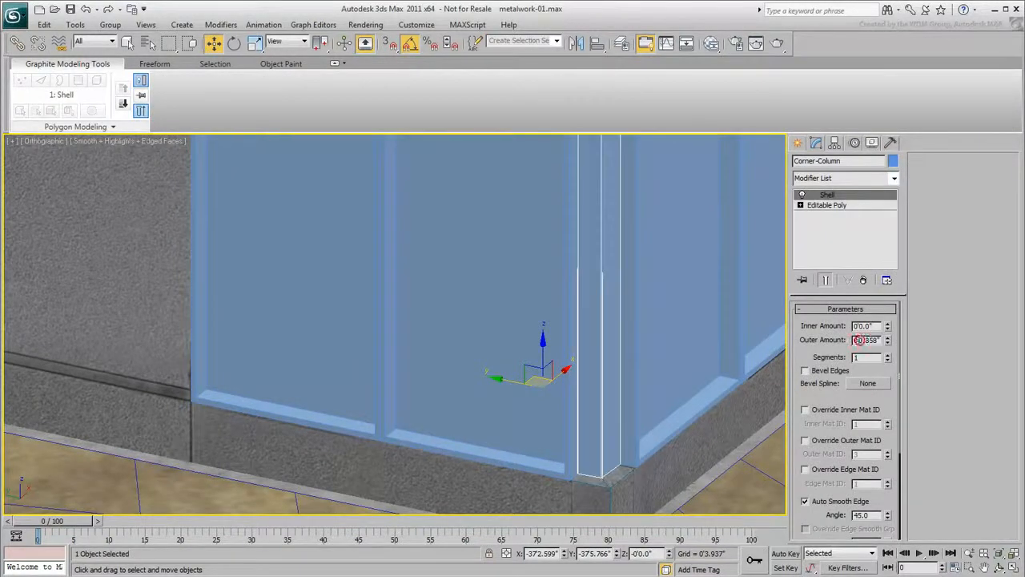
# Give the Corner-Column shell an Outer Amount of 0.2 with Straighten Corners on.
pyautogui.write('0.2')
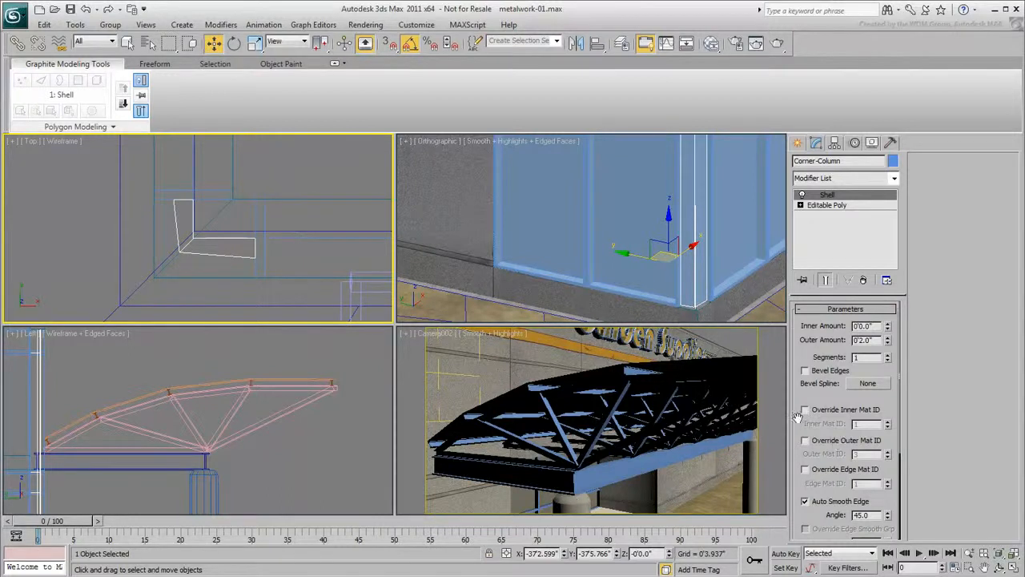
pyautogui.scroll(-3)
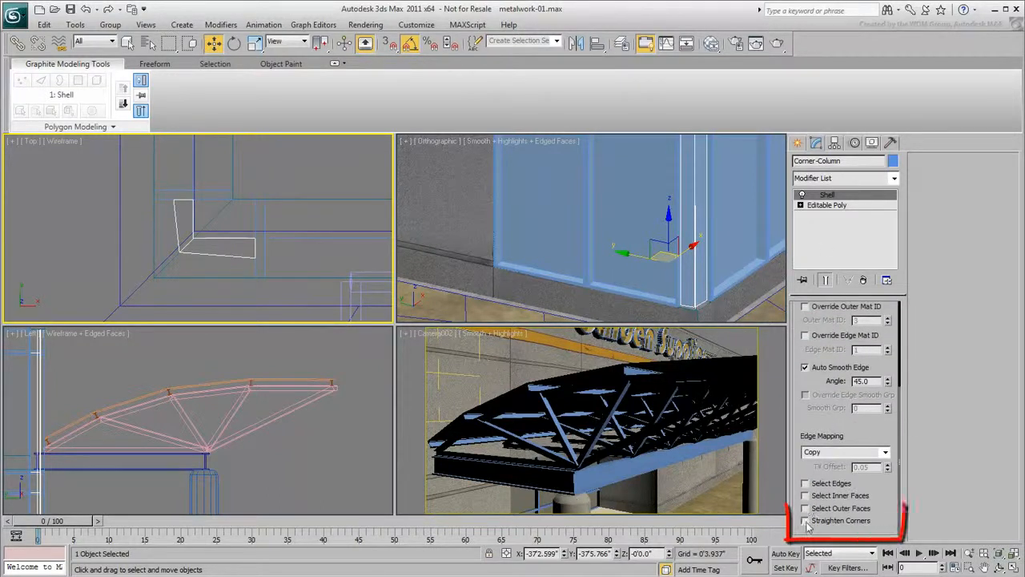
pyautogui.click(806, 519)
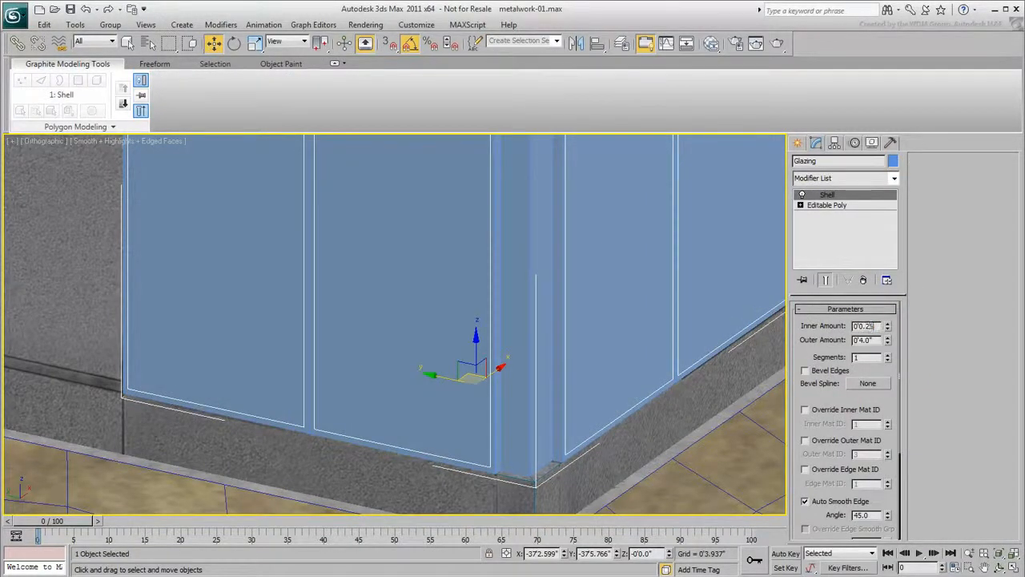
# Set the Glazing shell Outer Amount to 0.25.
pyautogui.write('0.25')
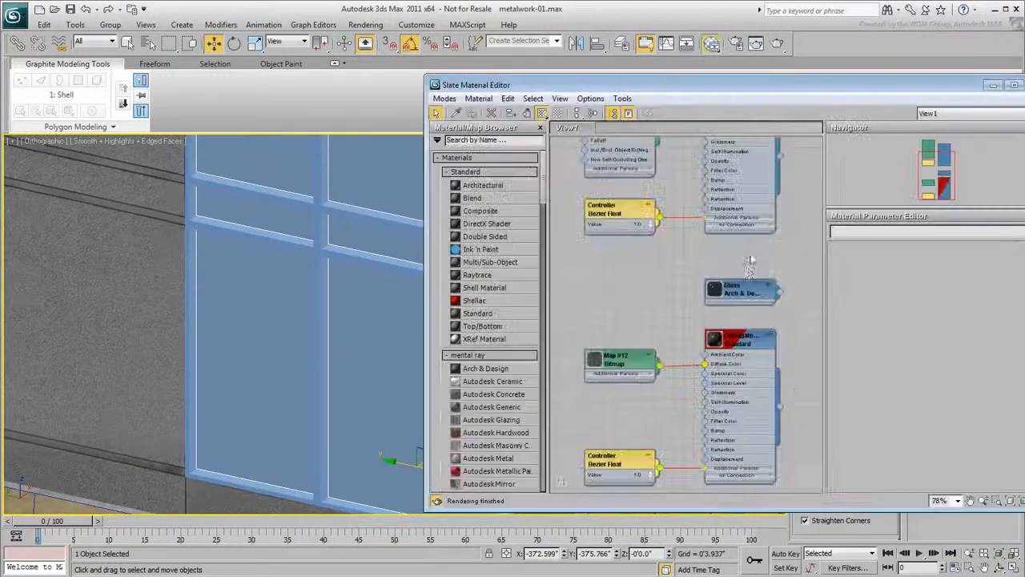
# Assign the Blue Metal material to the selected mullions.
pyautogui.click(741, 290)
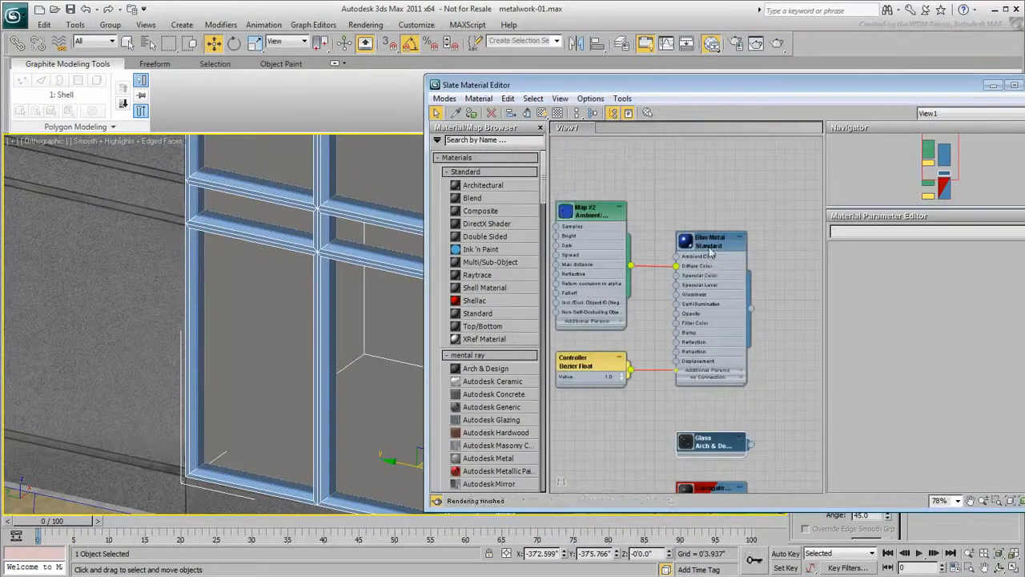
pyautogui.click(708, 240)
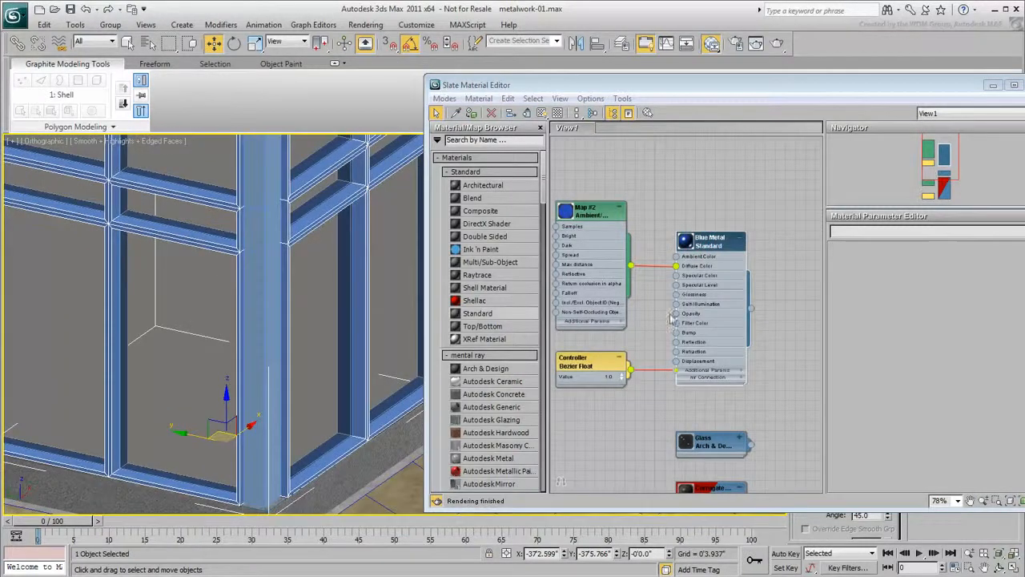
pyautogui.moveTo(249, 346)
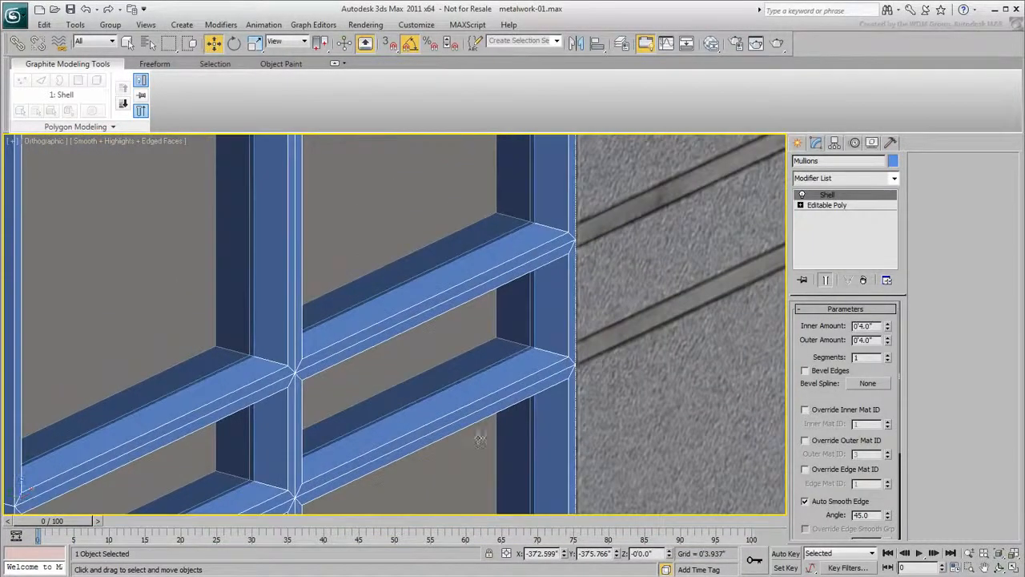
pyautogui.moveTo(798, 26)
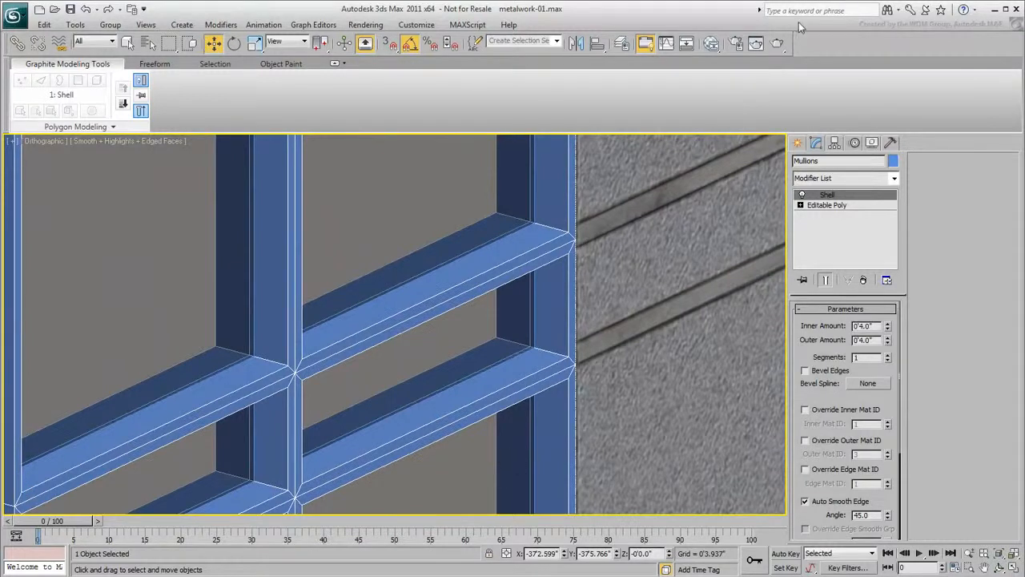
# Render a close-up of the blue shelled mullions beside the stone wall and dismiss the frame.
pyautogui.click(779, 43)
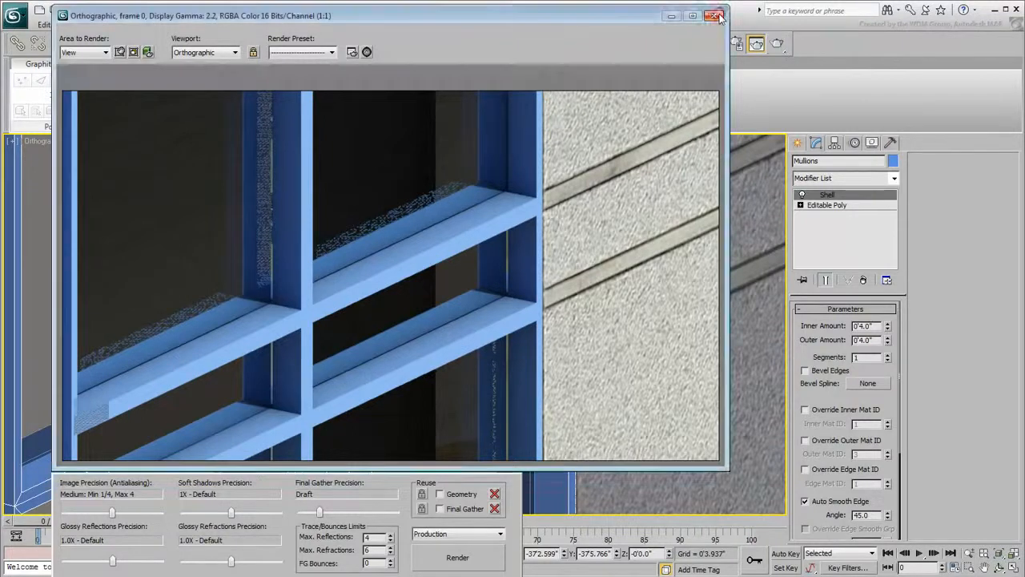
pyautogui.click(714, 16)
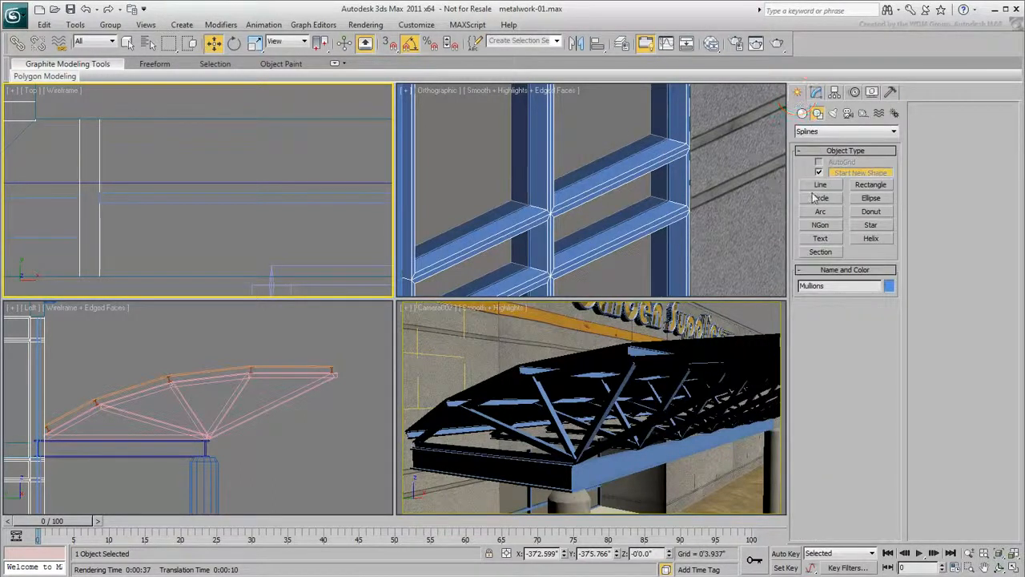
# Begin a Line spline in the Top viewport for the mullion bevel profile.
pyautogui.click(820, 184)
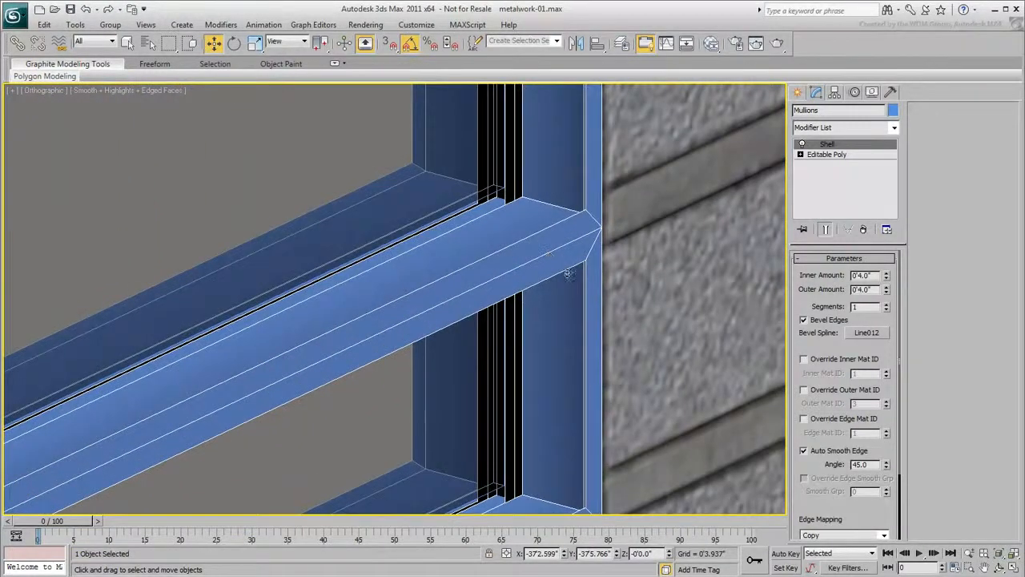
pyautogui.moveTo(532, 256)
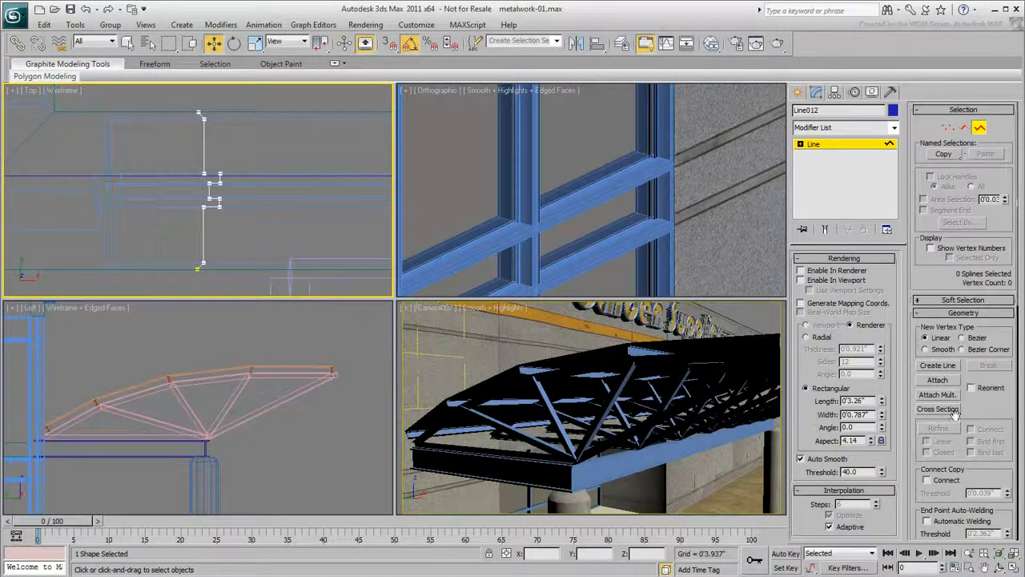
# Scroll the view while refining Line012 into a stepped mullion edge profile.
pyautogui.scroll(-3)
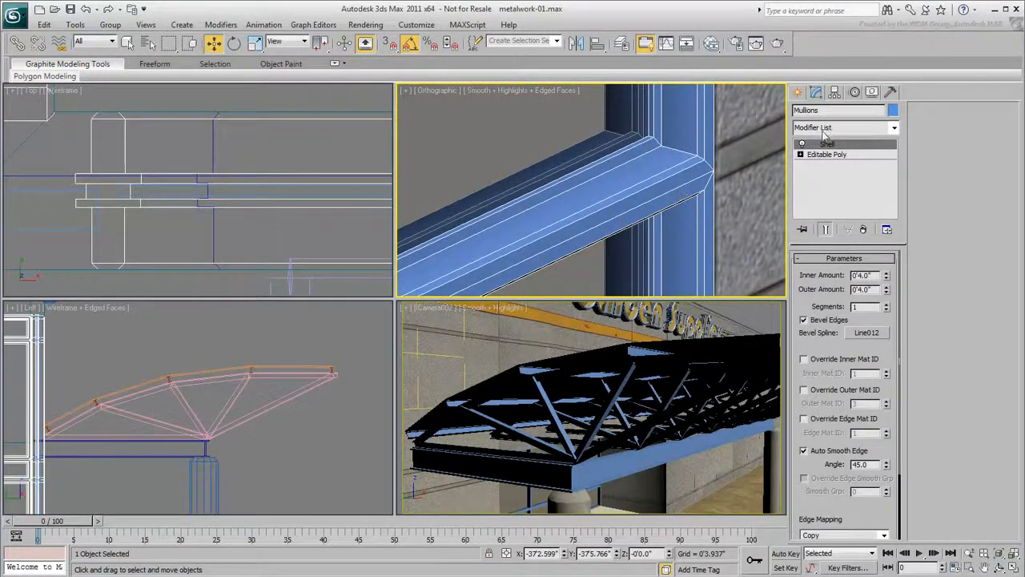
# Add a Smooth modifier above the mullions' Shell and render the beveled frame close-up.
pyautogui.click(841, 128)
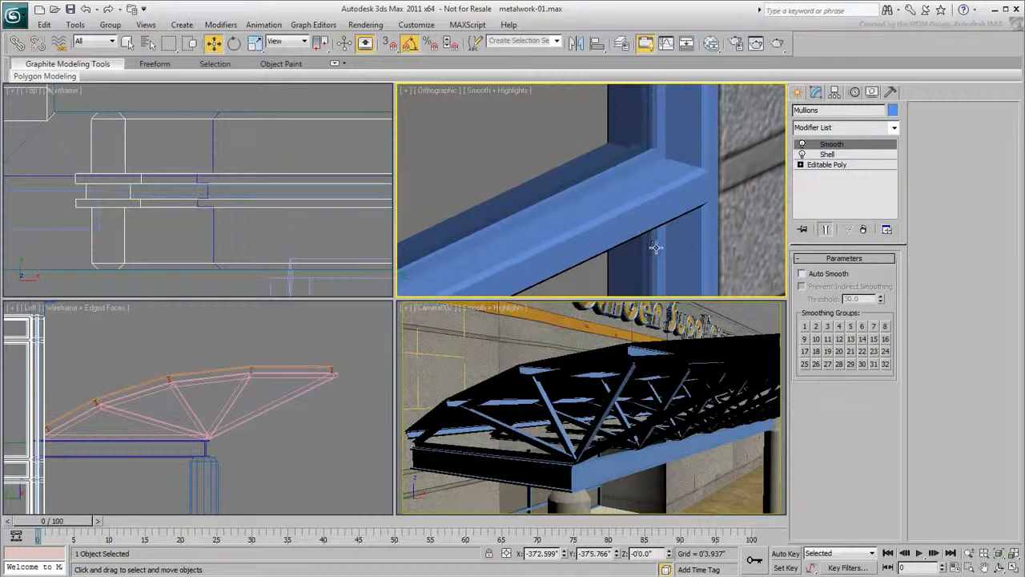
pyautogui.click(775, 43)
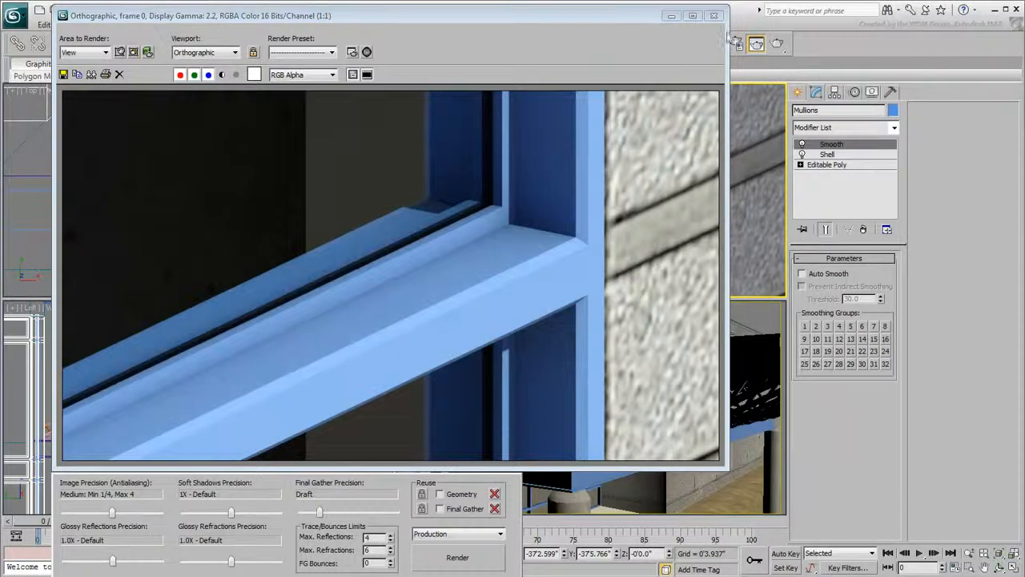
pyautogui.click(713, 16)
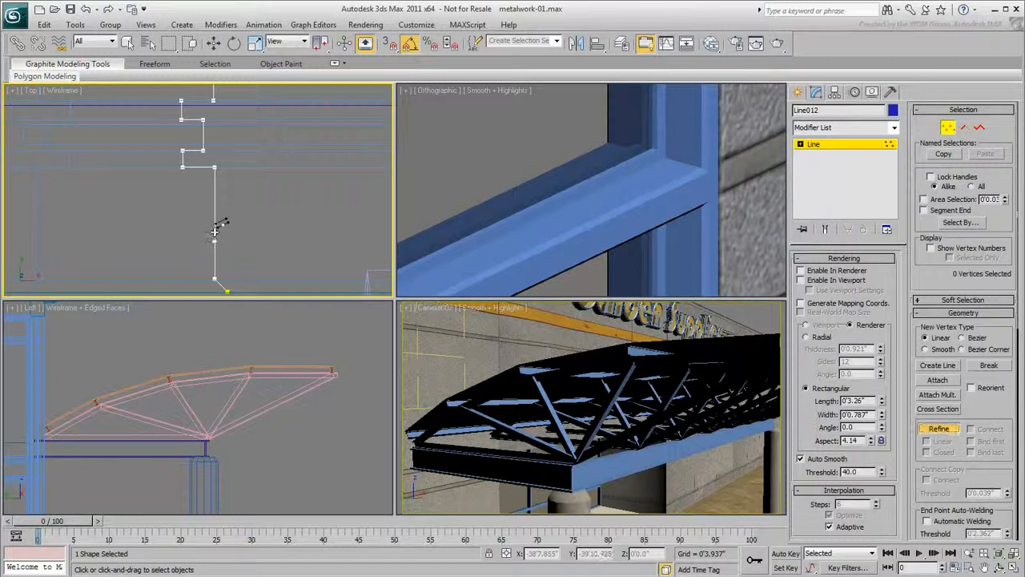
# Move a Line012 vertex to groove the mullion edges and re-render the close-up.
pyautogui.click(214, 228)
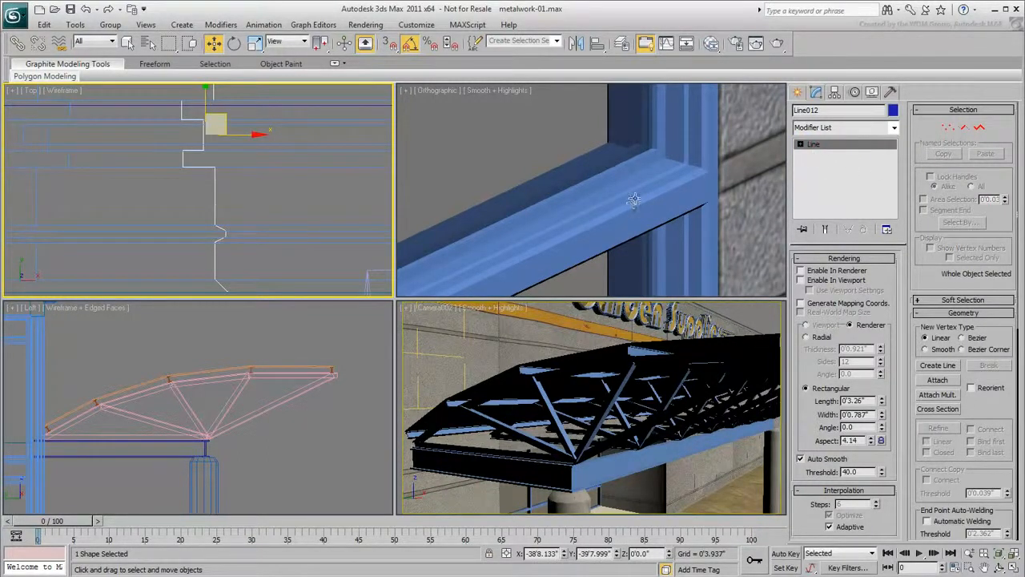
pyautogui.click(777, 43)
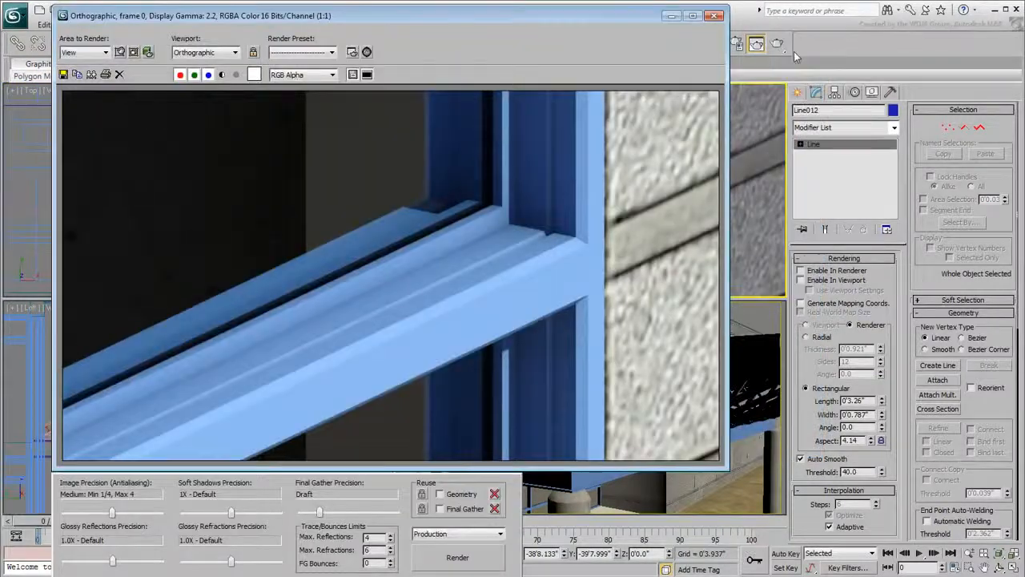
pyautogui.click(715, 16)
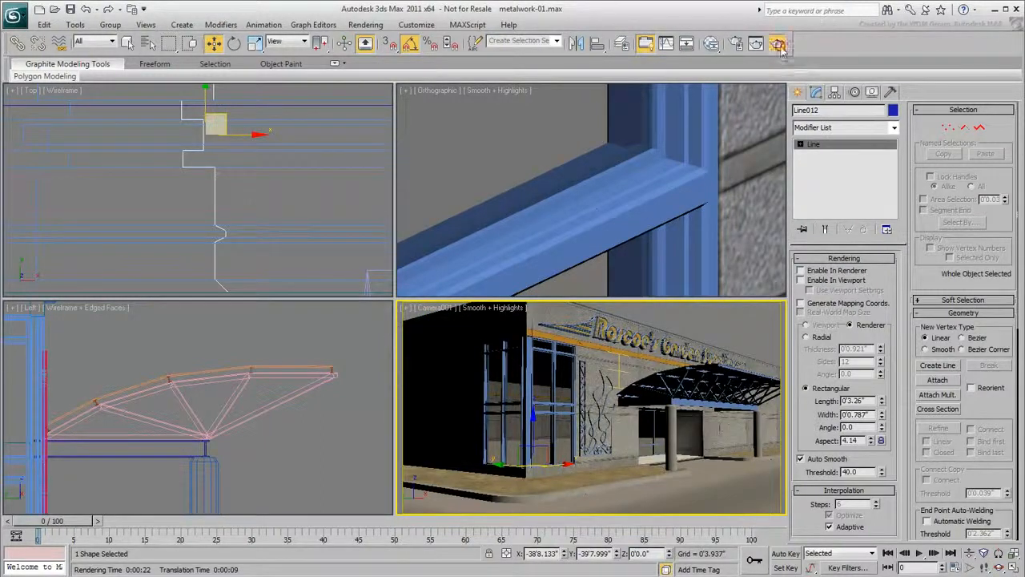
# Render Camera001 showing the blue-framed glass curtain wall wrapping the storefront corner.
pyautogui.click(781, 45)
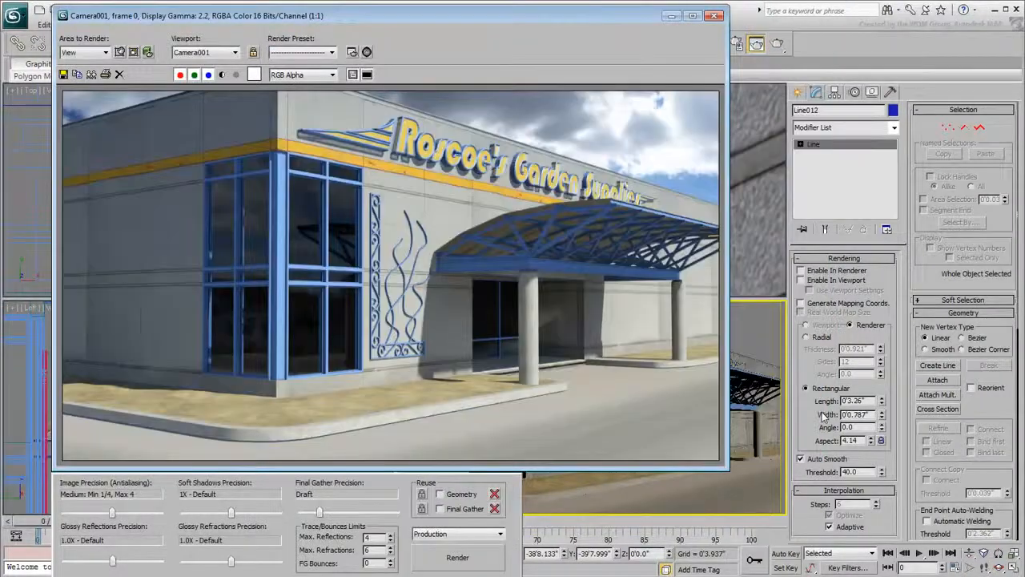